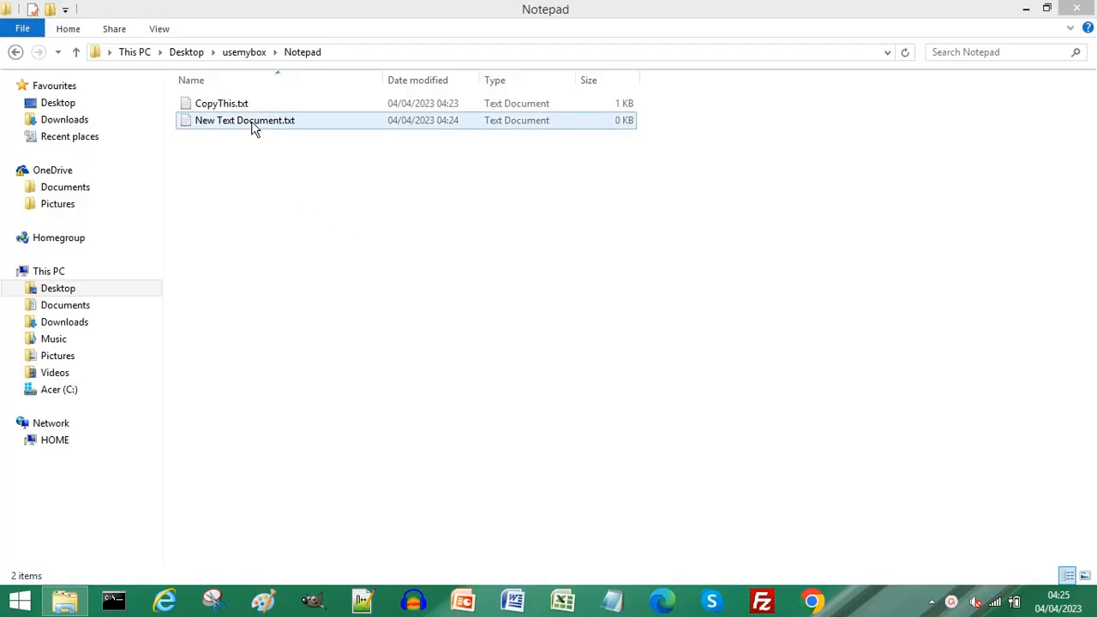
double_click(244, 120)
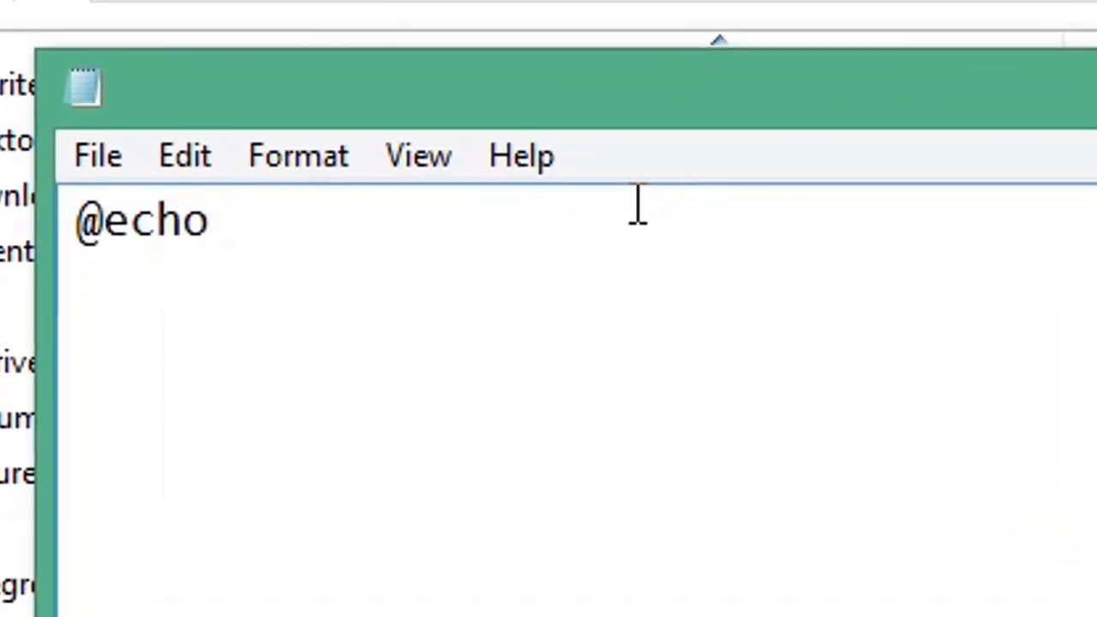
type("off")
type("xcopy C:\\Users\\Home\\Desktop\\usemybox\\Notepad\\")
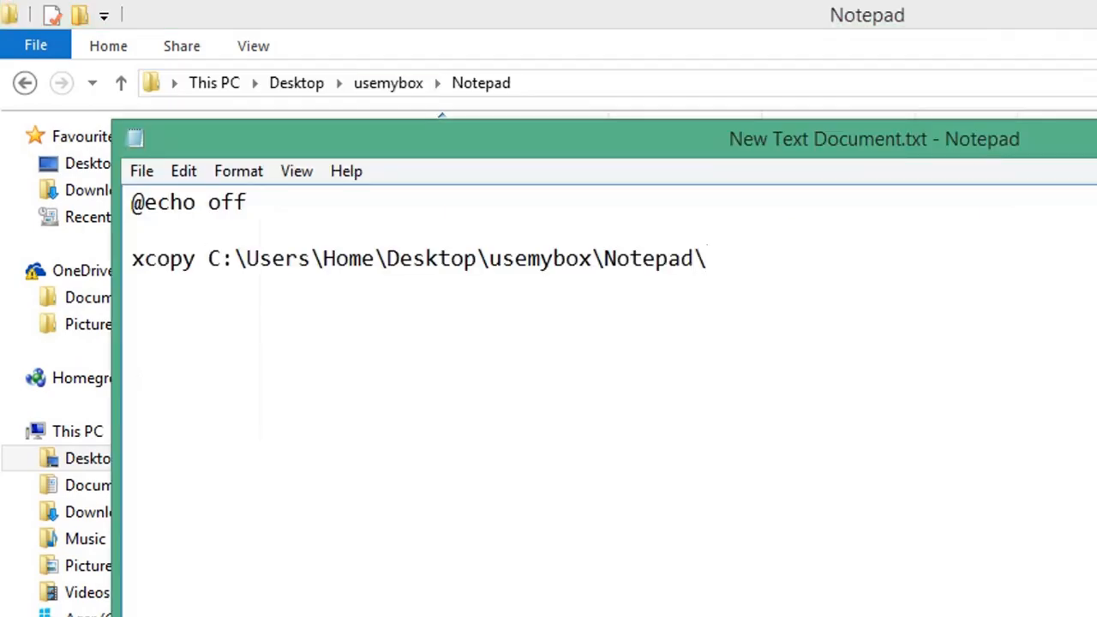
type("CopyThis.txt")
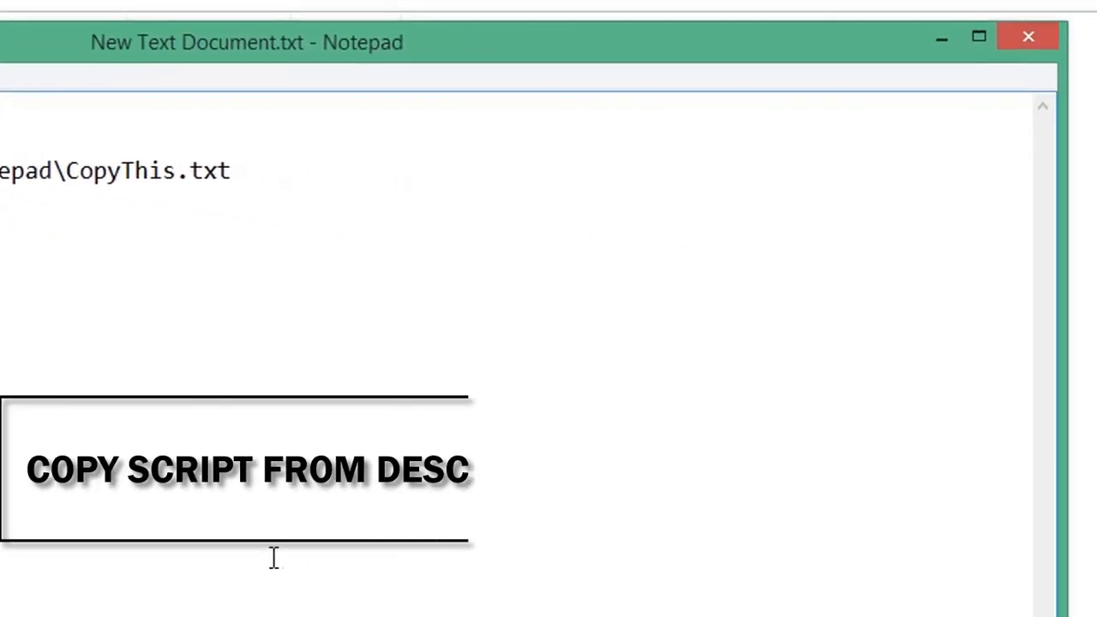
type("C:\\Users\\Home\\Desktop\\usemybox\\Notepad\\Dat")
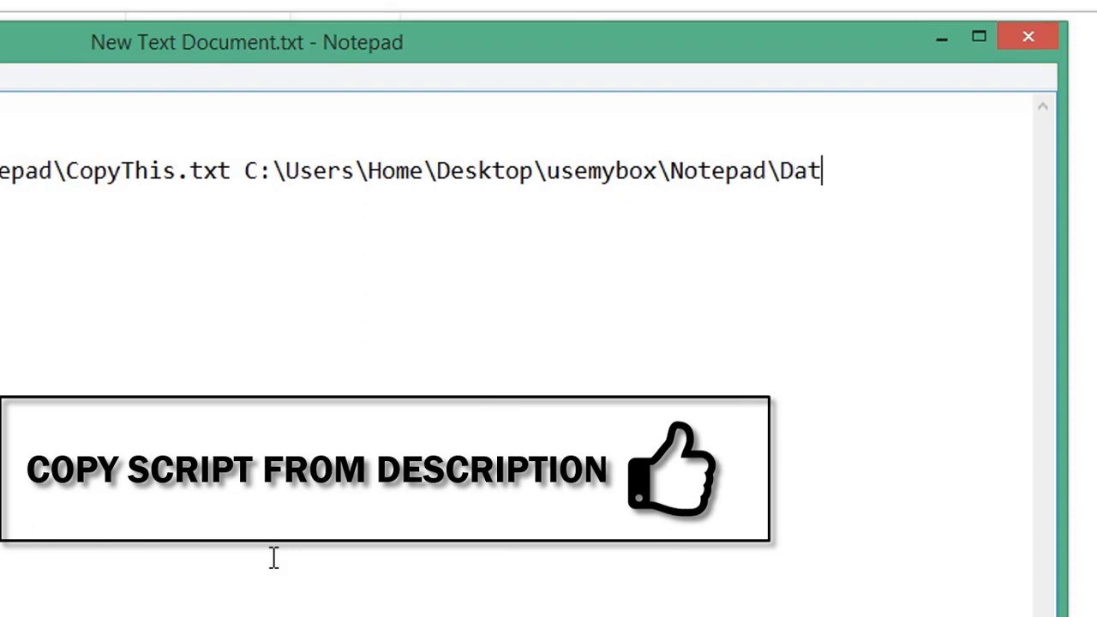
type("a1.txt")
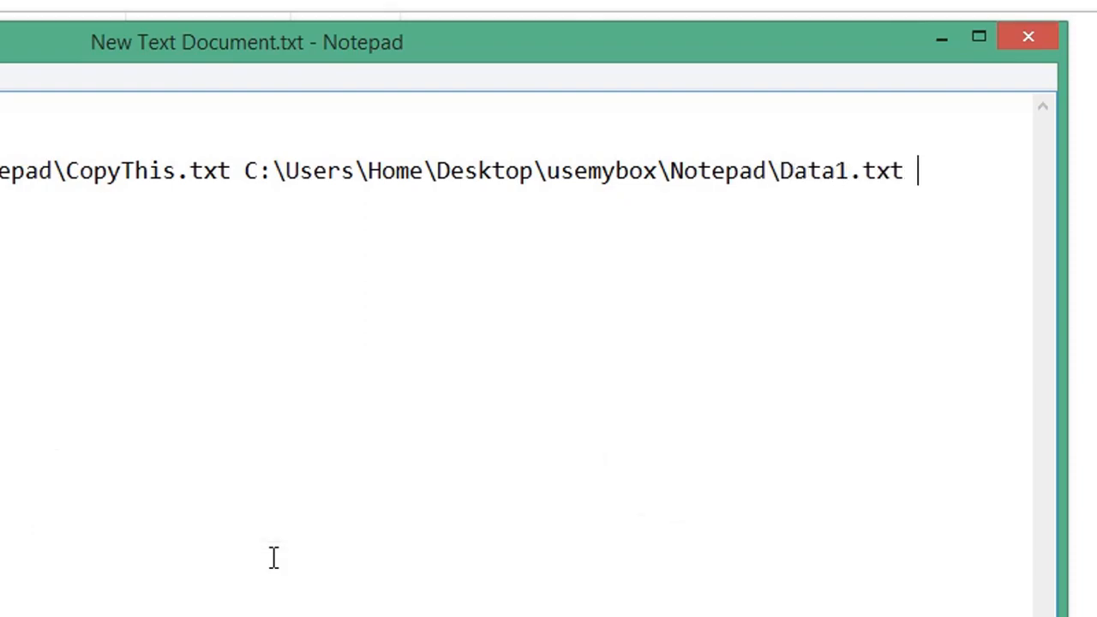
type("/y")
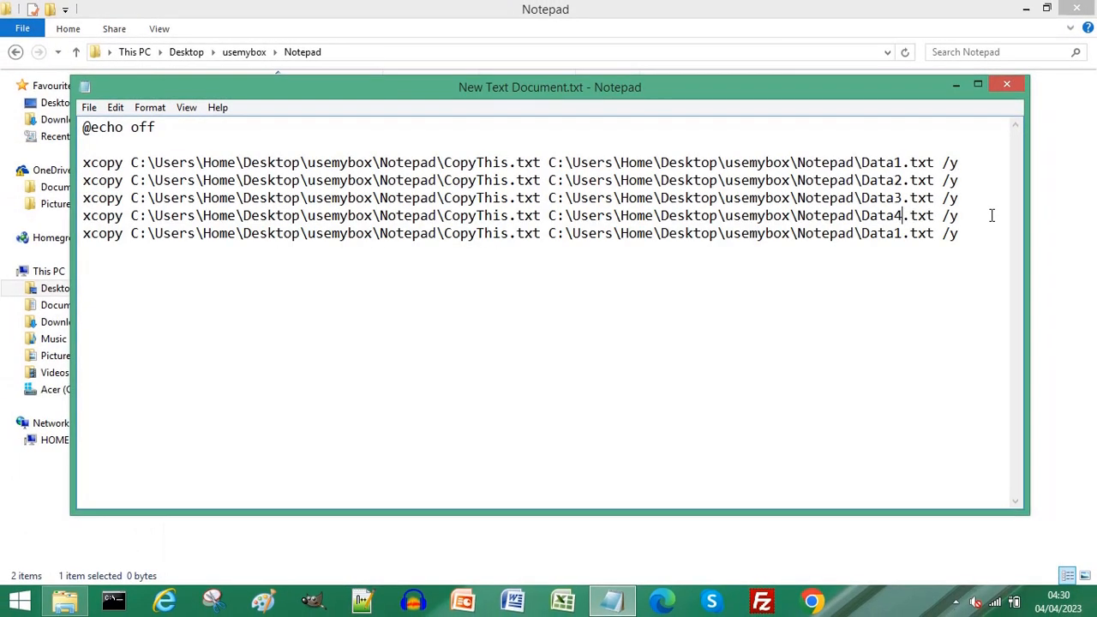
Save the script via Save As as Copy.bat with file type All Files
left_click(89, 107)
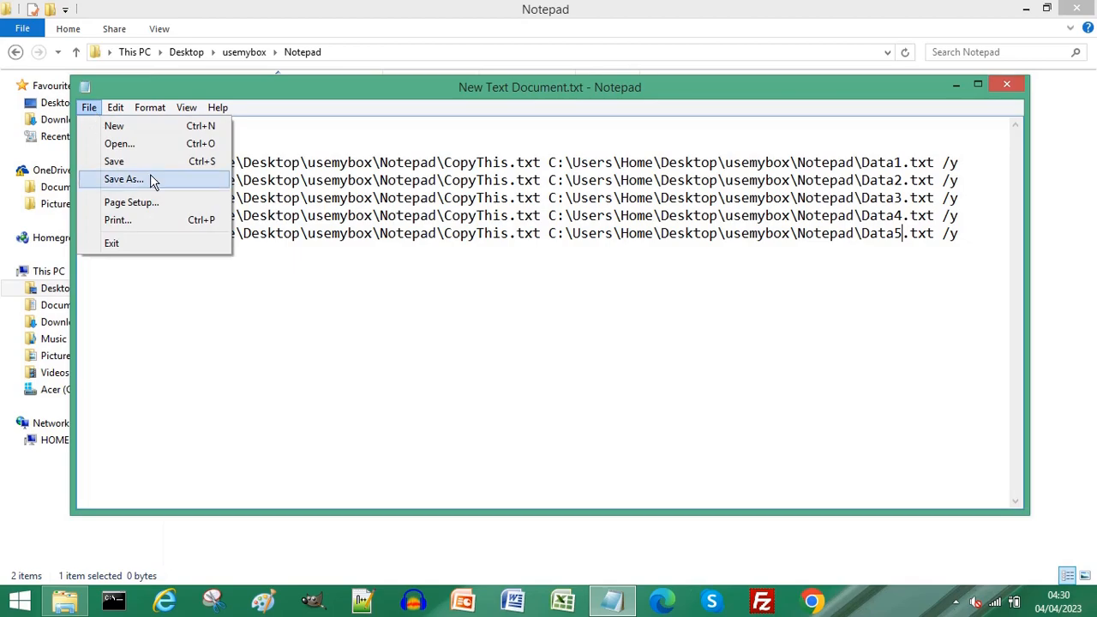
left_click(122, 178)
type("Copy.bat")
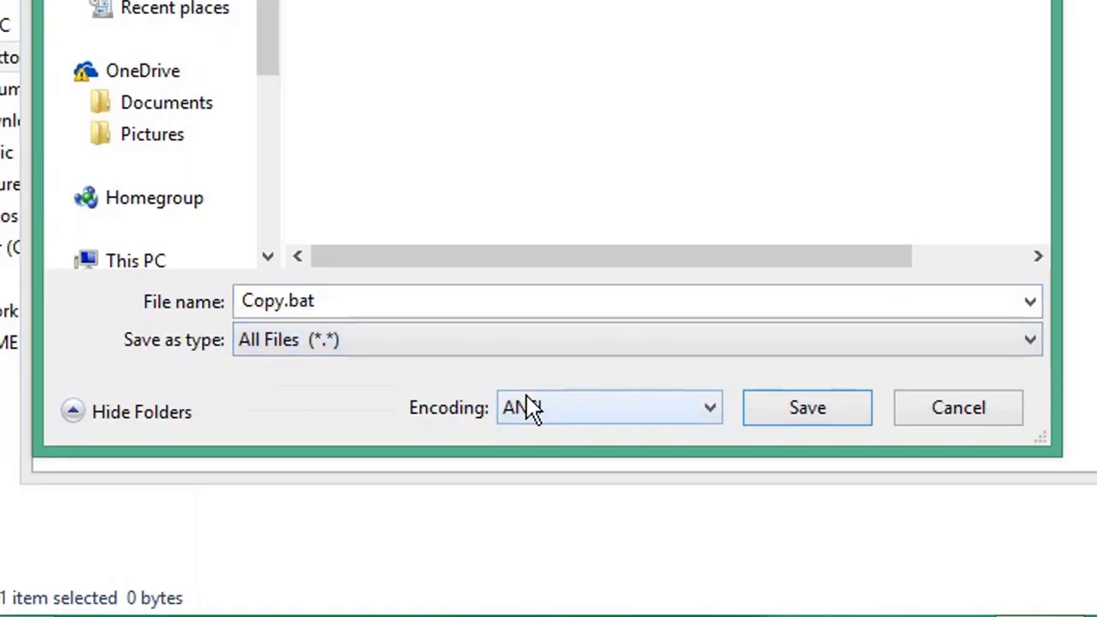
left_click(805, 407)
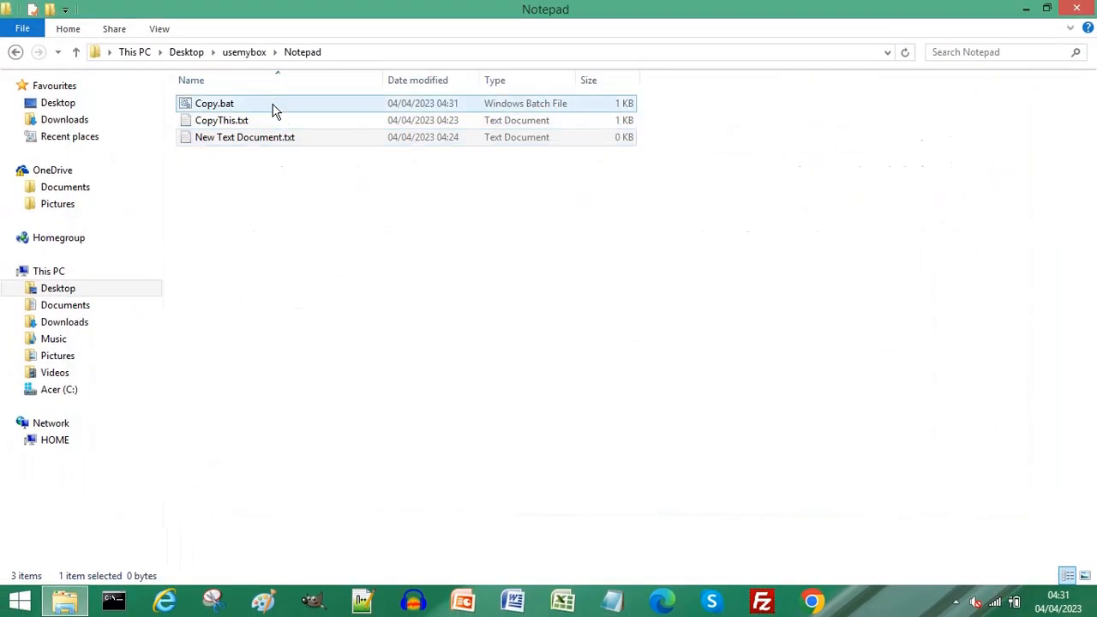
Run Copy.bat and answer F to the xcopy prompts so Data1–Data5.txt are created
double_click(215, 103)
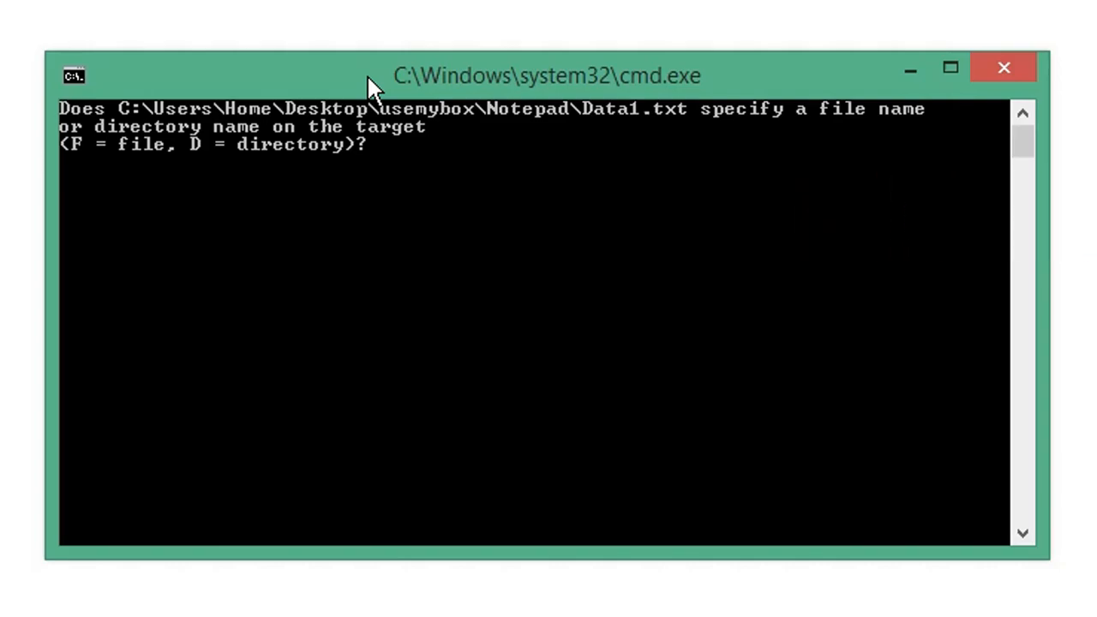
type("f")
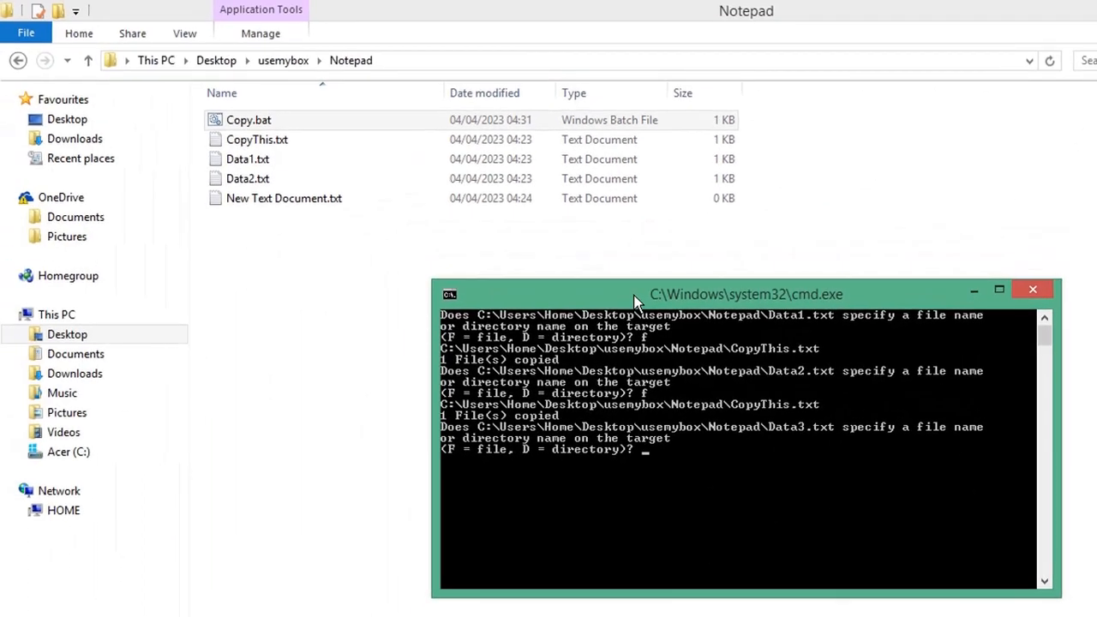
left_click(1033, 288)
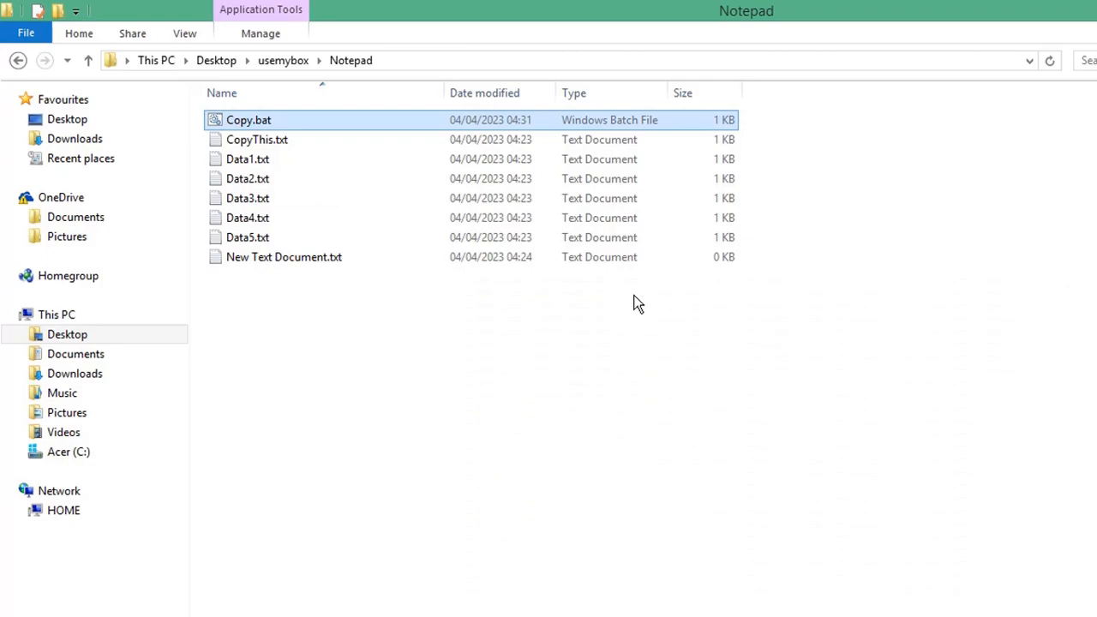
Open Data1.txt and Data3.txt to verify they match CopyThis.txt's contents
double_click(246, 158)
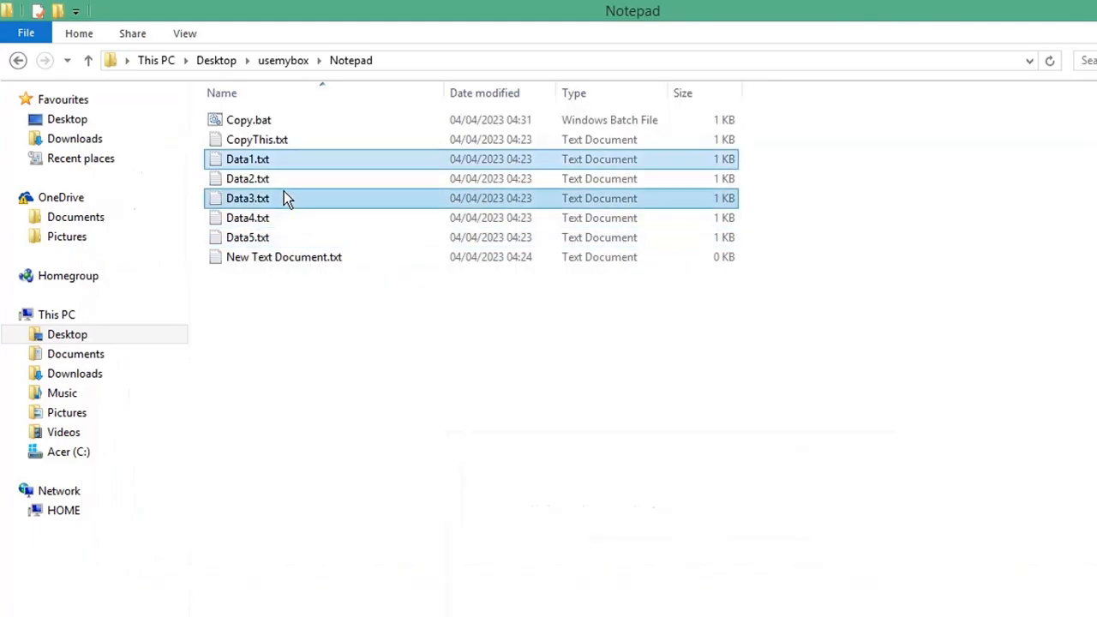
double_click(247, 197)
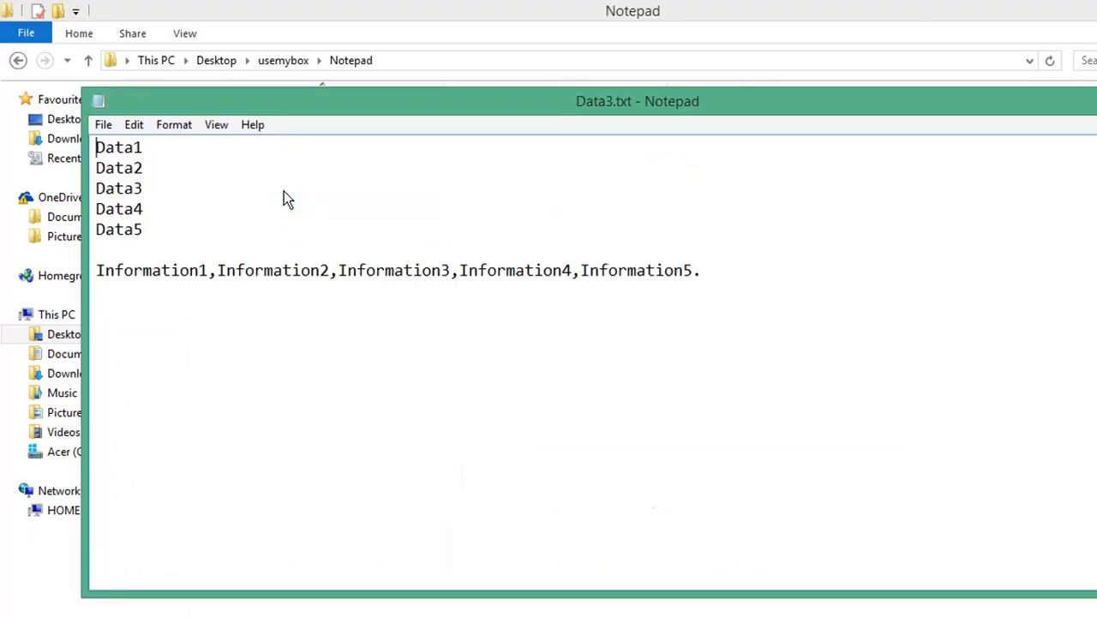